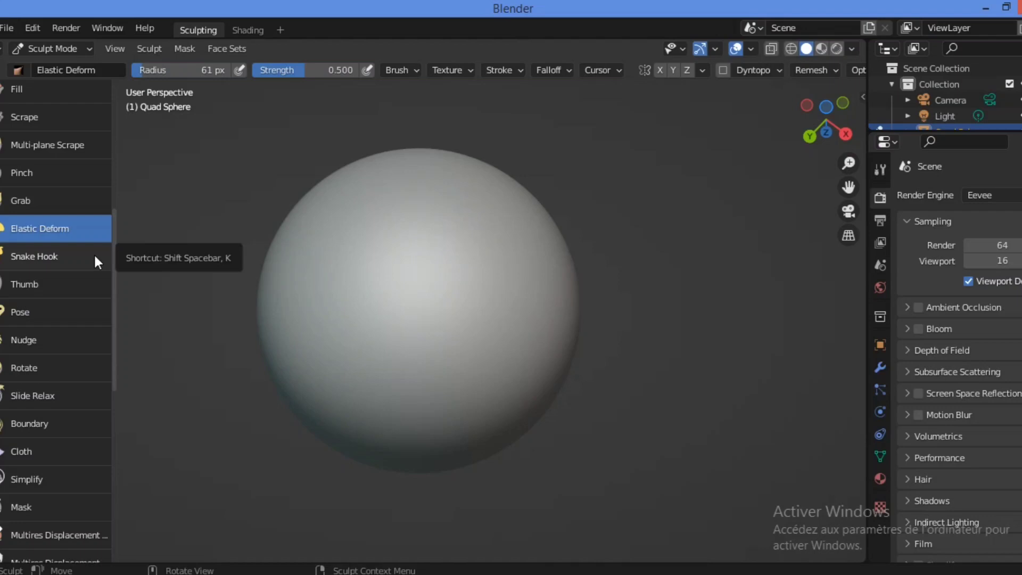
{"action": "mouse_move", "coordinate": [84, 268]}
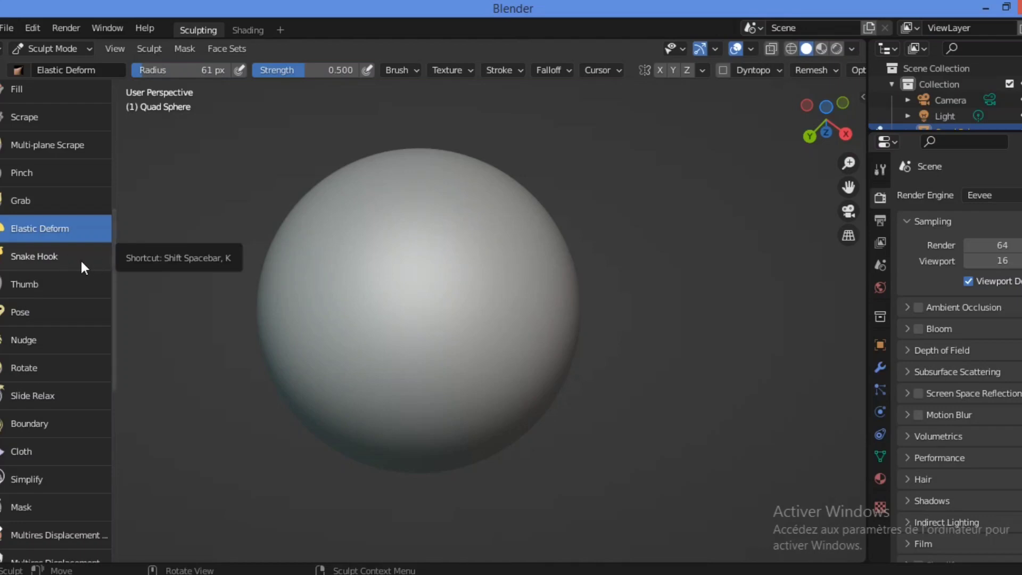
{"action": "mouse_move", "coordinate": [70, 268]}
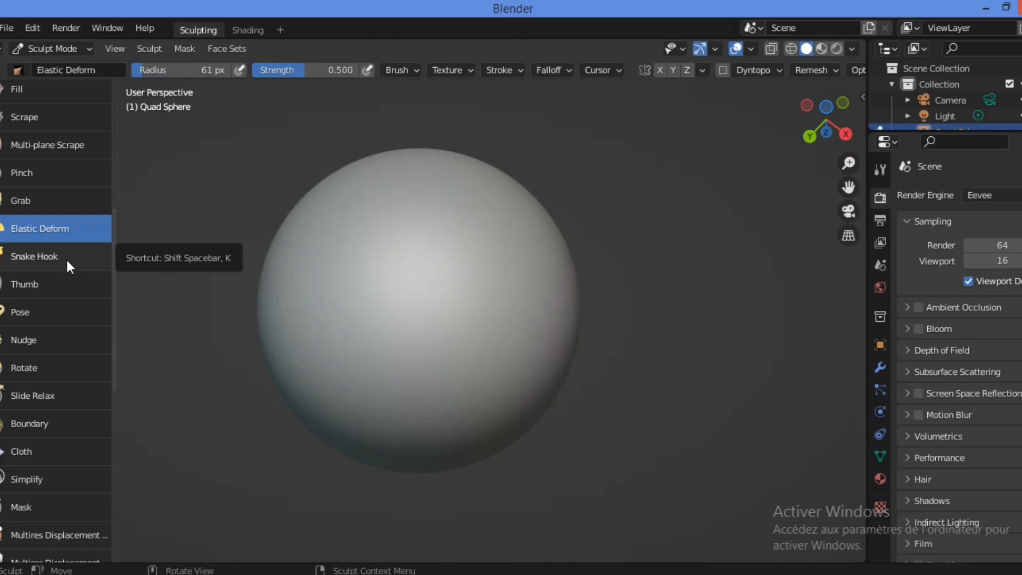
{"action": "mouse_move", "coordinate": [181, 230]}
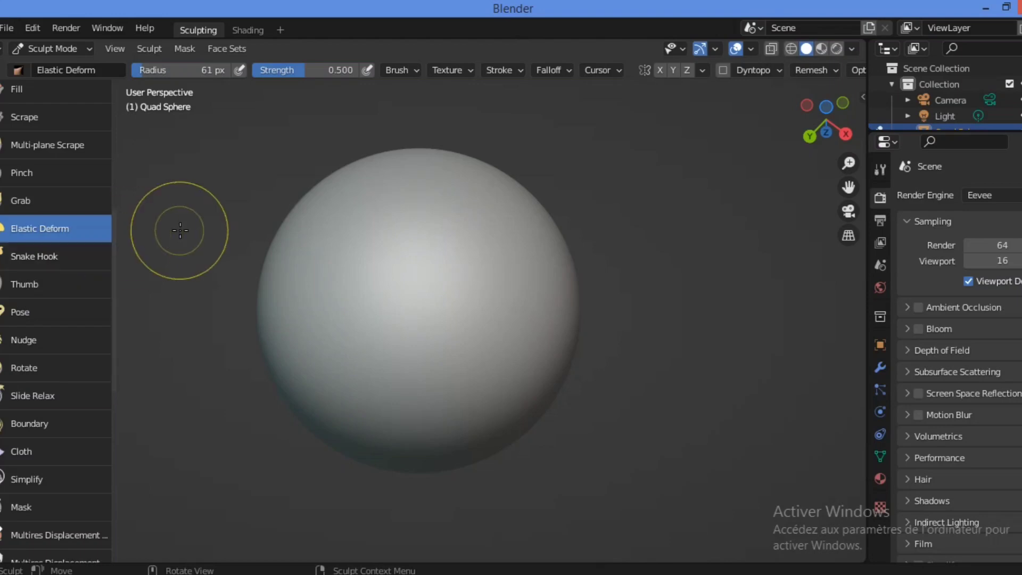
- Pick Snake Hook in the left toolbar, replacing the Elastic Deform brush
{"action": "left_click", "coordinate": [35, 256]}
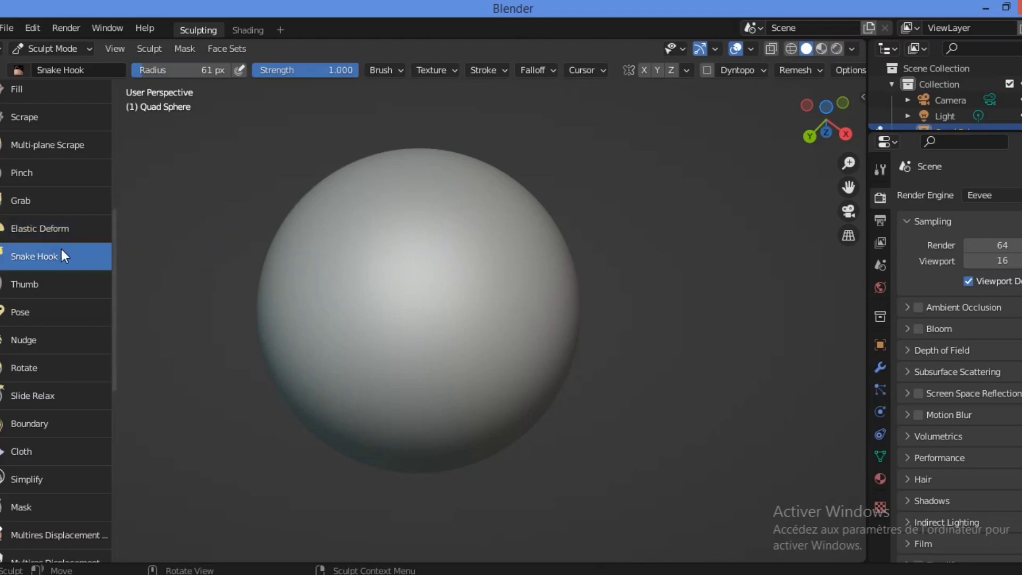
{"action": "mouse_move", "coordinate": [44, 264]}
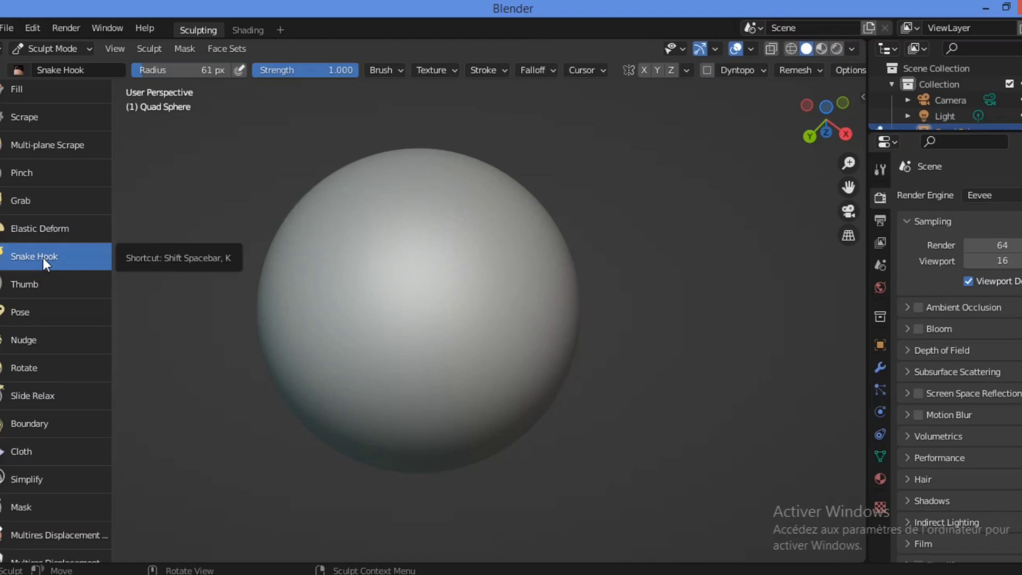
{"action": "mouse_move", "coordinate": [65, 259]}
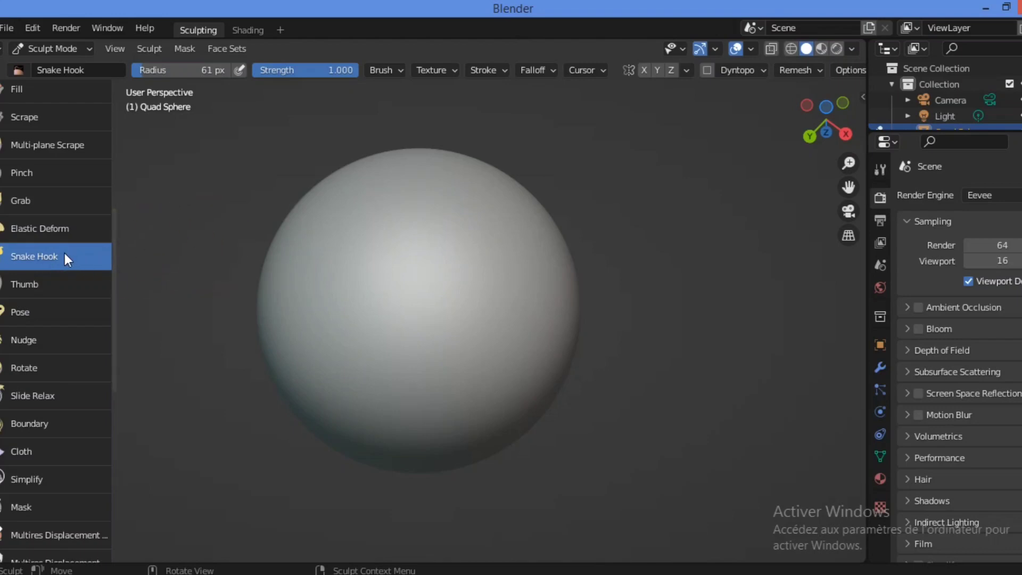
{"action": "mouse_move", "coordinate": [59, 256]}
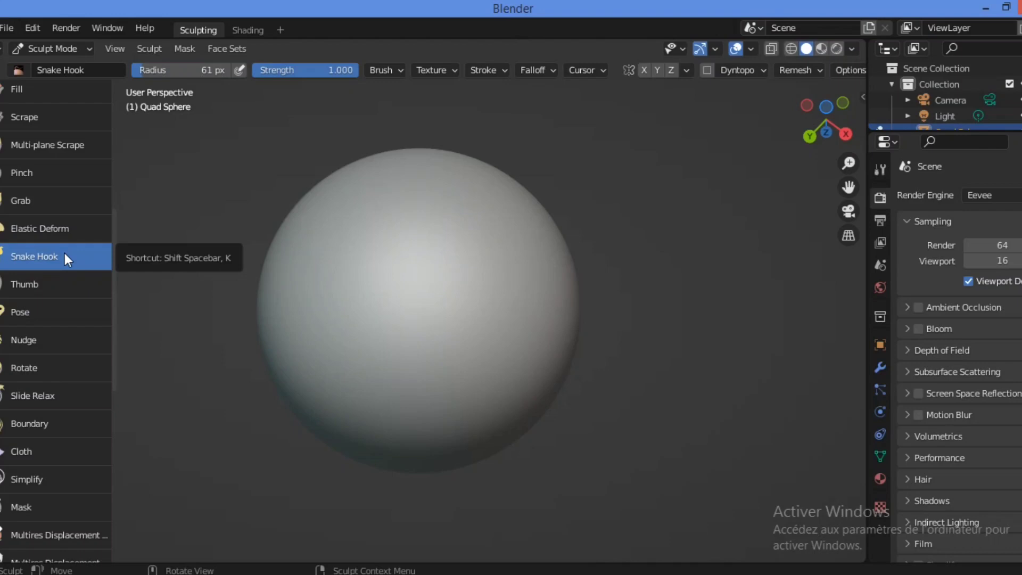
{"action": "mouse_move", "coordinate": [72, 258]}
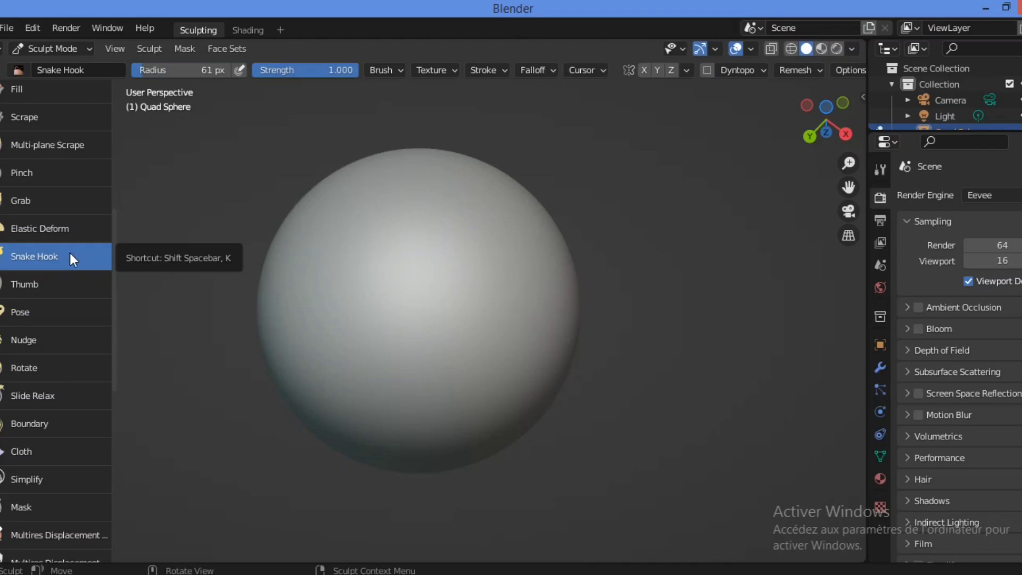
{"action": "mouse_move", "coordinate": [534, 203]}
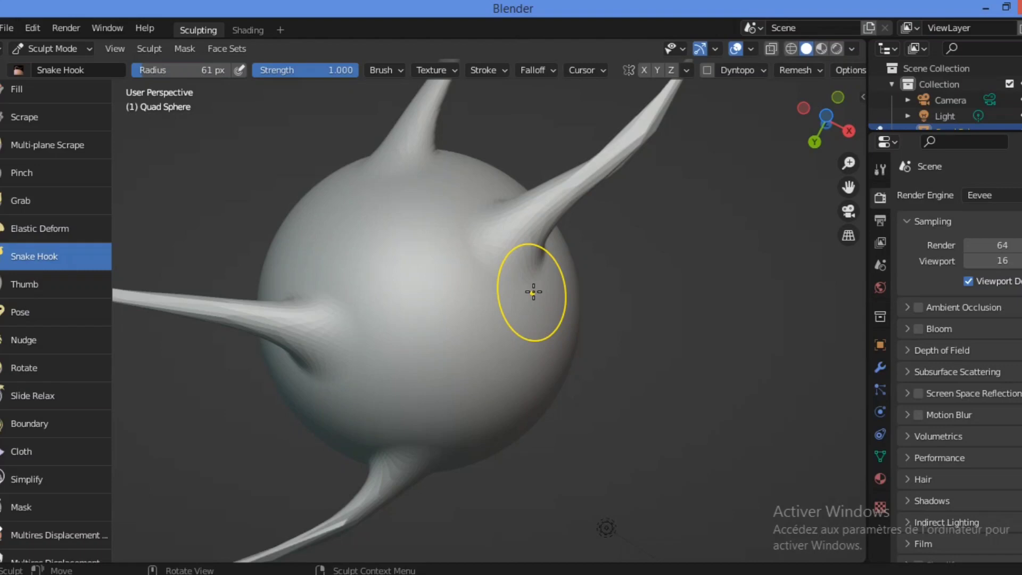
{"action": "mouse_move", "coordinate": [322, 214]}
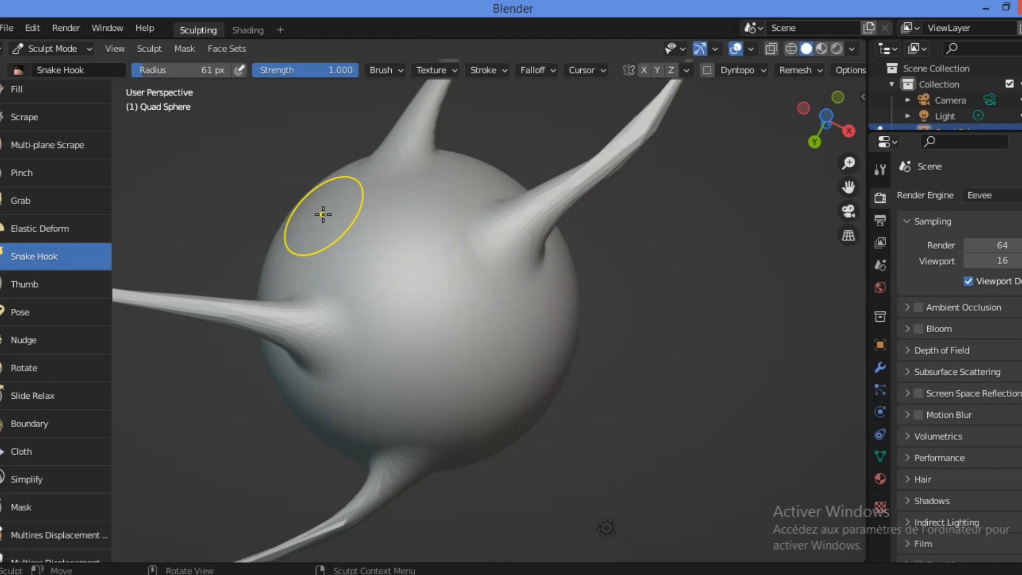
{"action": "mouse_move", "coordinate": [261, 174]}
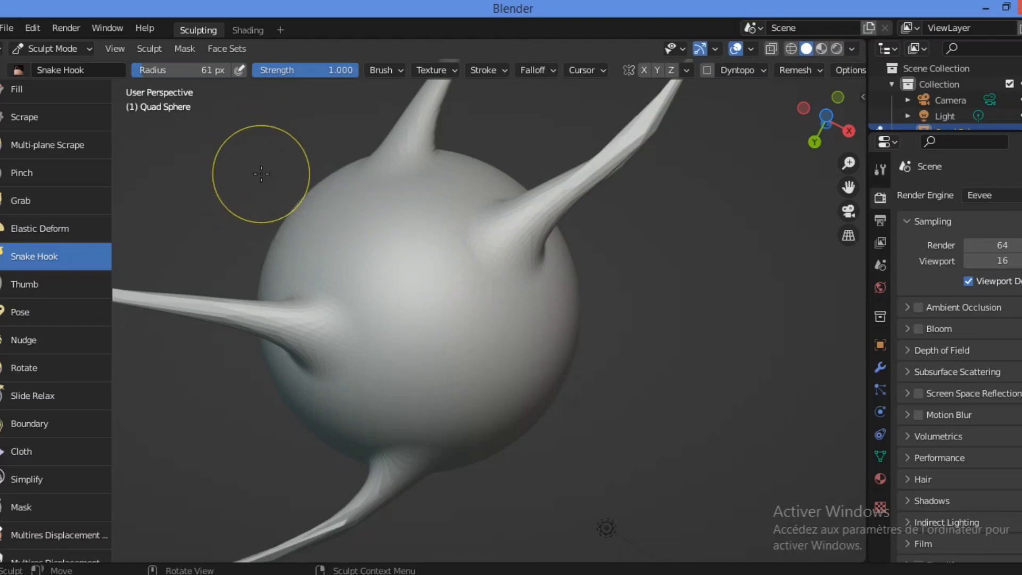
{"action": "mouse_move", "coordinate": [404, 78]}
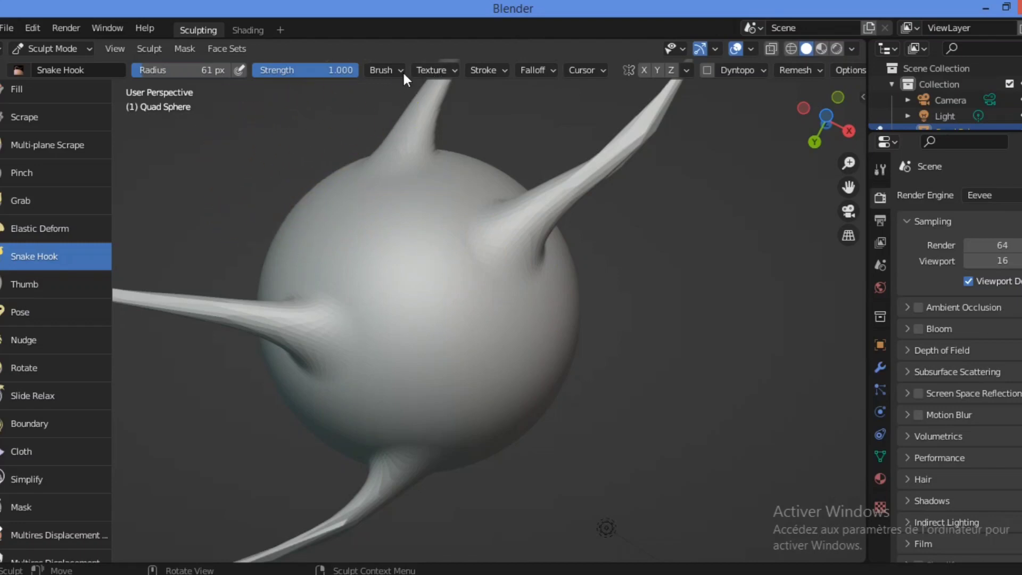
- Open the Brush popover showing Snake Hook's Magnify, Rake and Deformation settings
{"action": "left_click", "coordinate": [383, 70]}
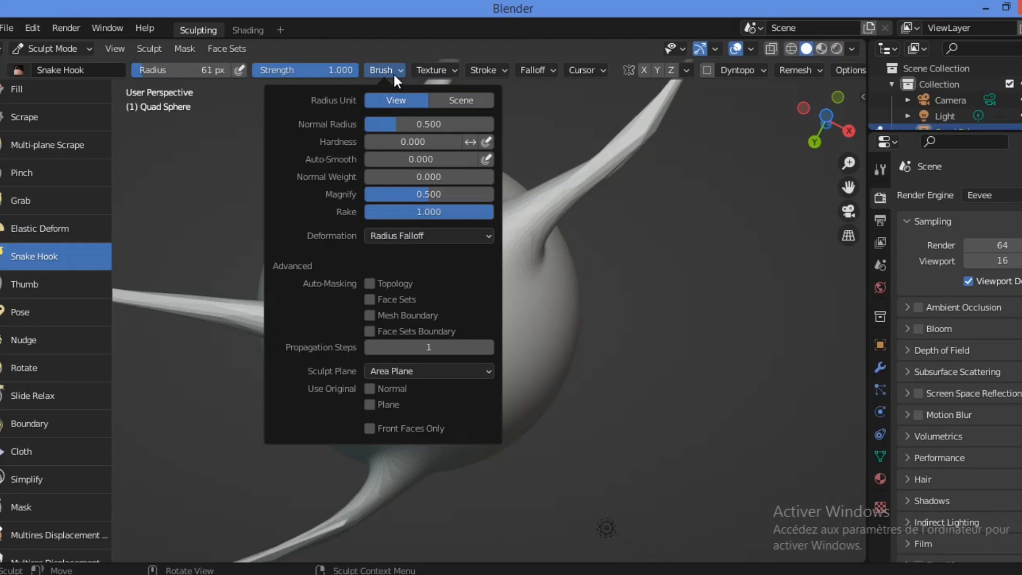
{"action": "mouse_move", "coordinate": [381, 146]}
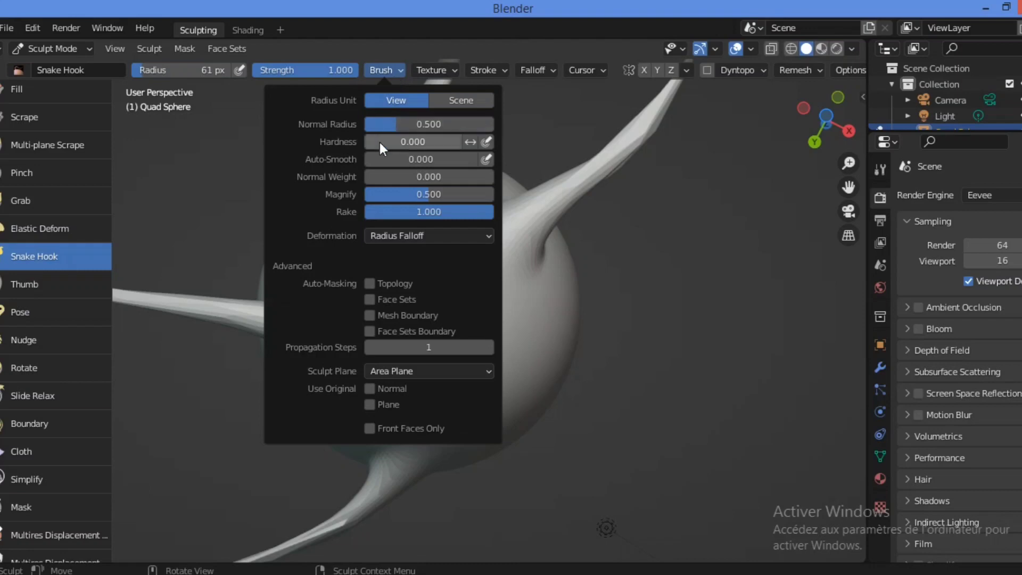
{"action": "mouse_move", "coordinate": [362, 207]}
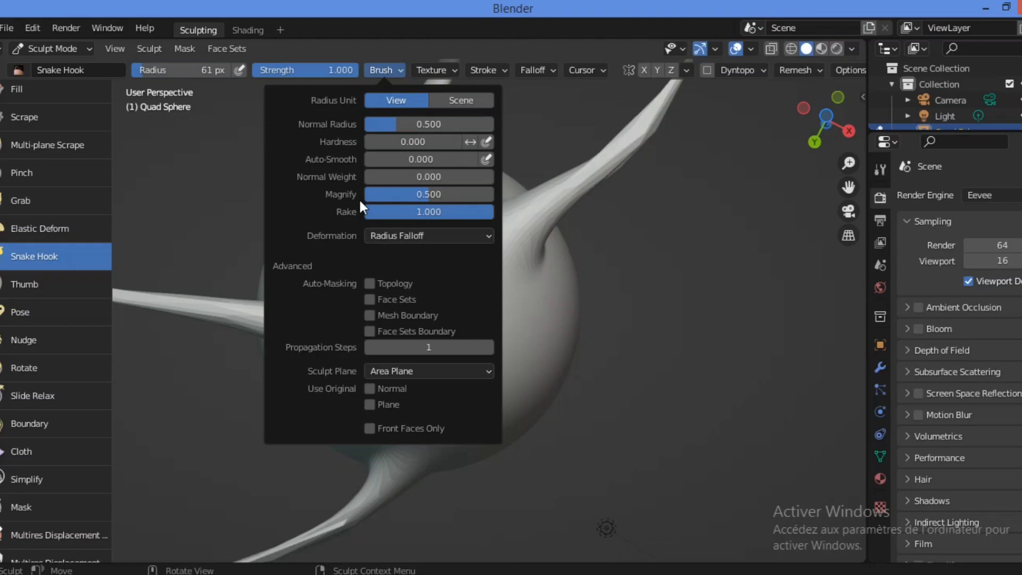
{"action": "mouse_move", "coordinate": [404, 212]}
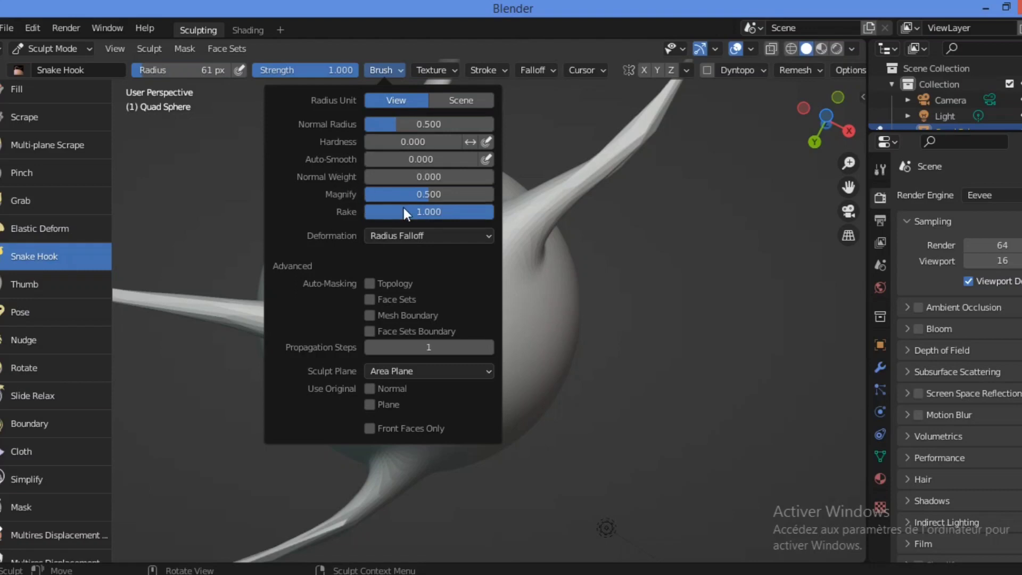
{"action": "mouse_move", "coordinate": [407, 211]}
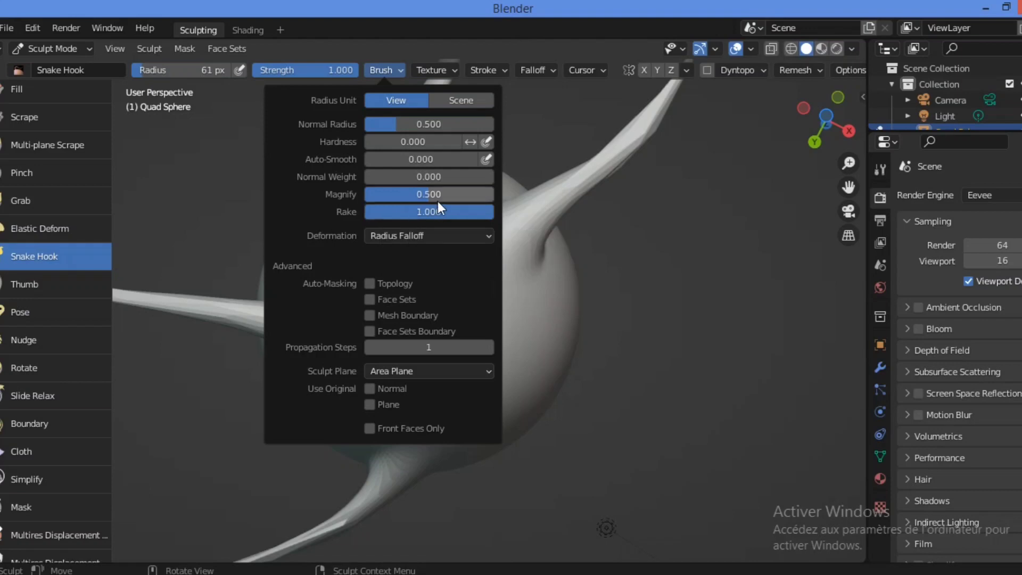
{"action": "mouse_move", "coordinate": [429, 211]}
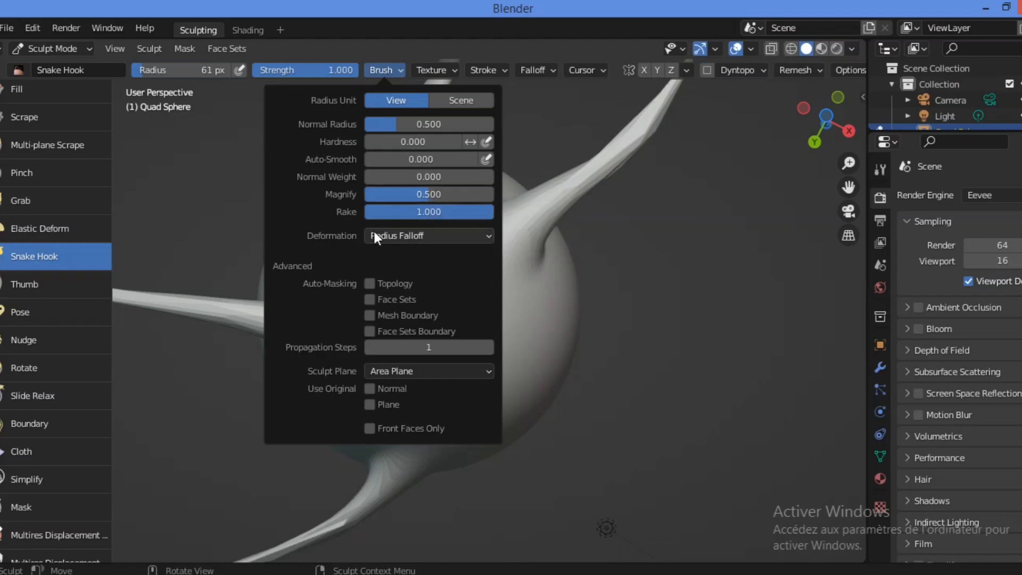
{"action": "mouse_move", "coordinate": [413, 212]}
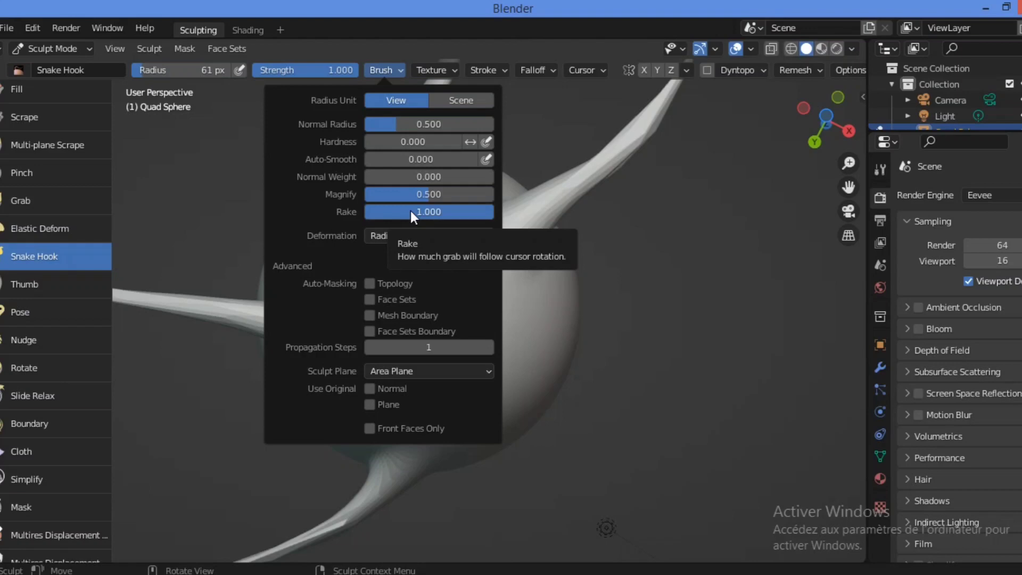
{"action": "mouse_move", "coordinate": [436, 214]}
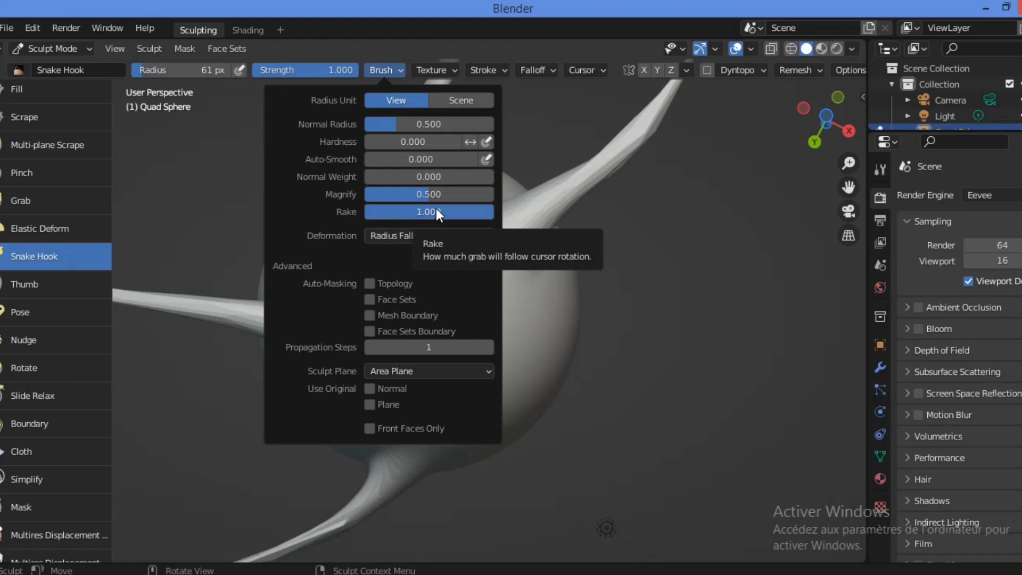
{"action": "mouse_move", "coordinate": [363, 247]}
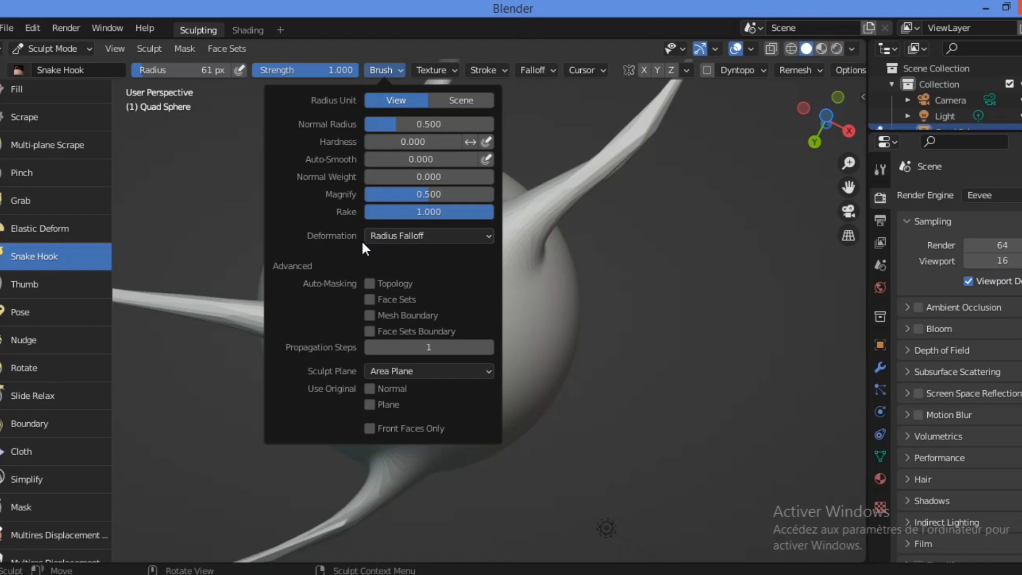
- Open the Deformation dropdown to compare Radius Falloff and Elastic, leaving Radius Falloff set
{"action": "left_click", "coordinate": [428, 236]}
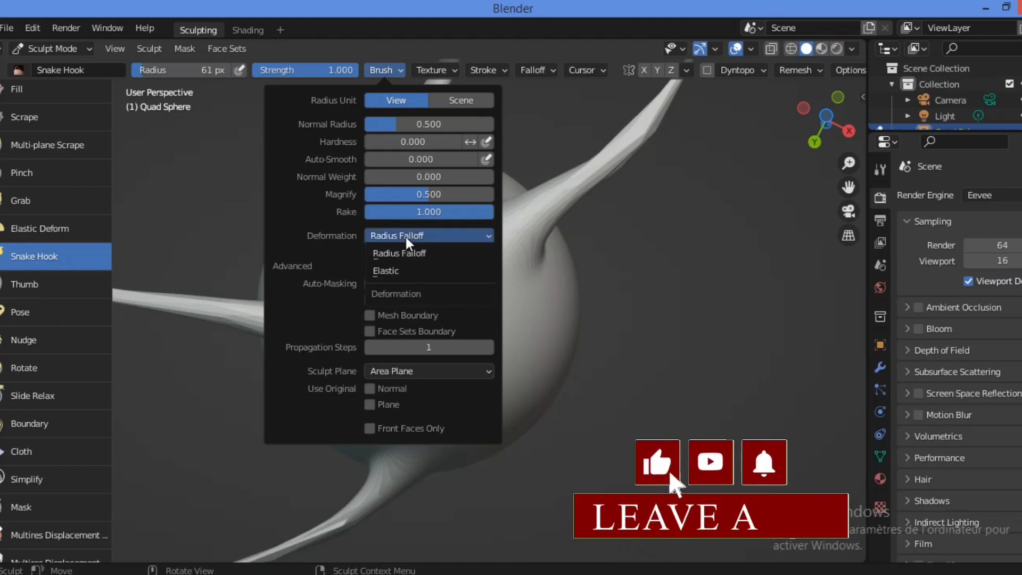
{"action": "mouse_move", "coordinate": [407, 236]}
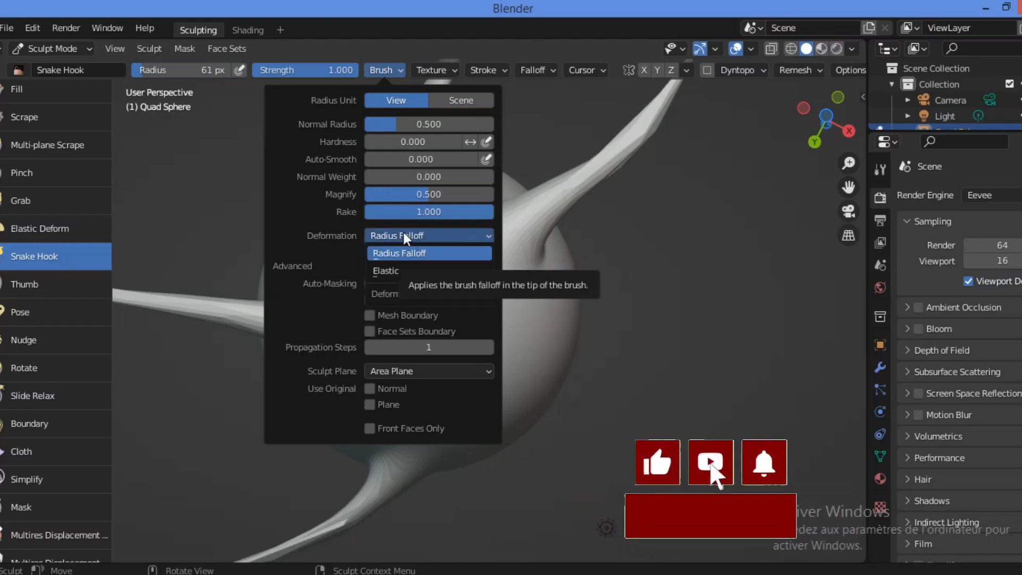
{"action": "mouse_move", "coordinate": [412, 280]}
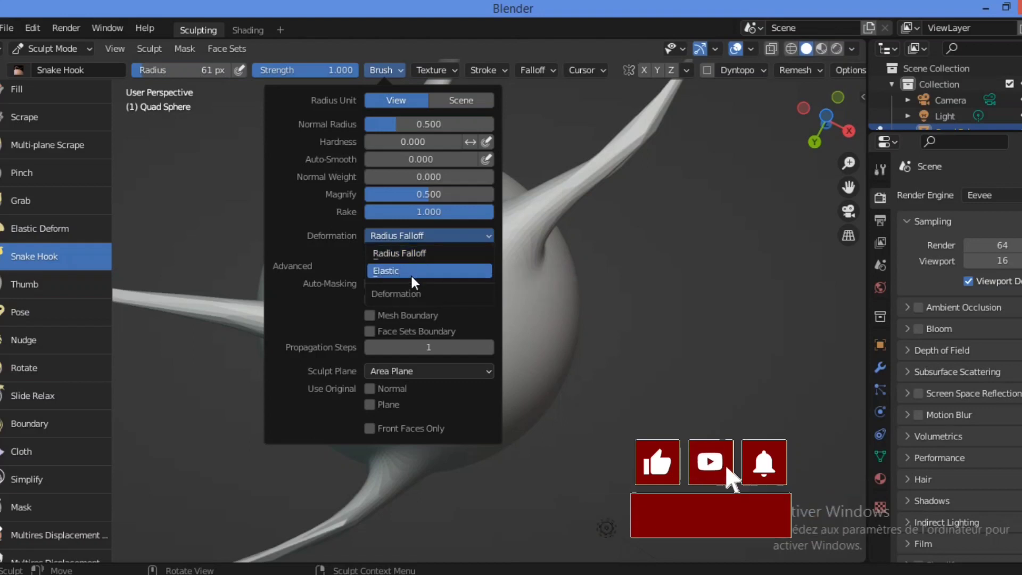
{"action": "mouse_move", "coordinate": [428, 253]}
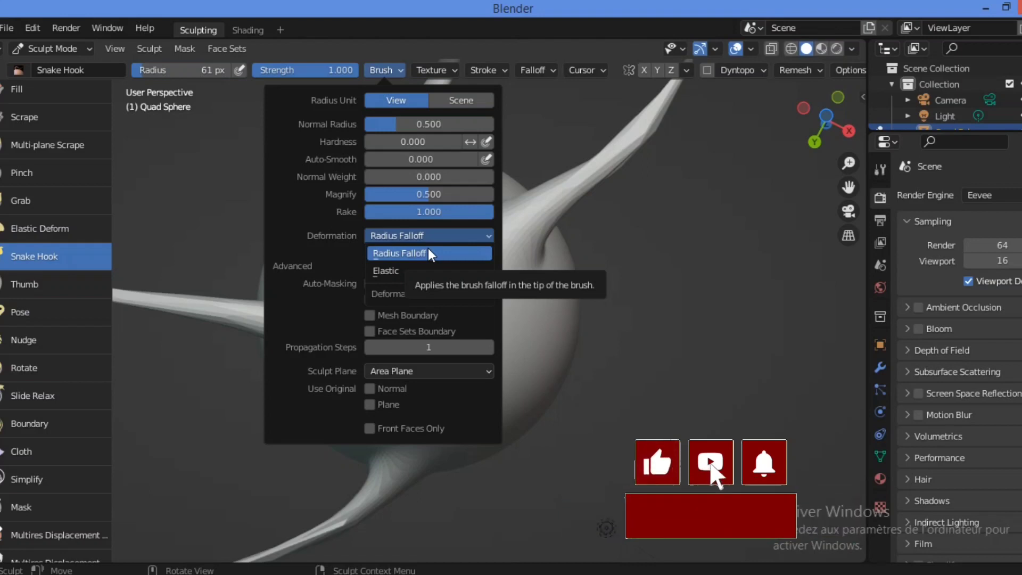
{"action": "mouse_move", "coordinate": [730, 479]}
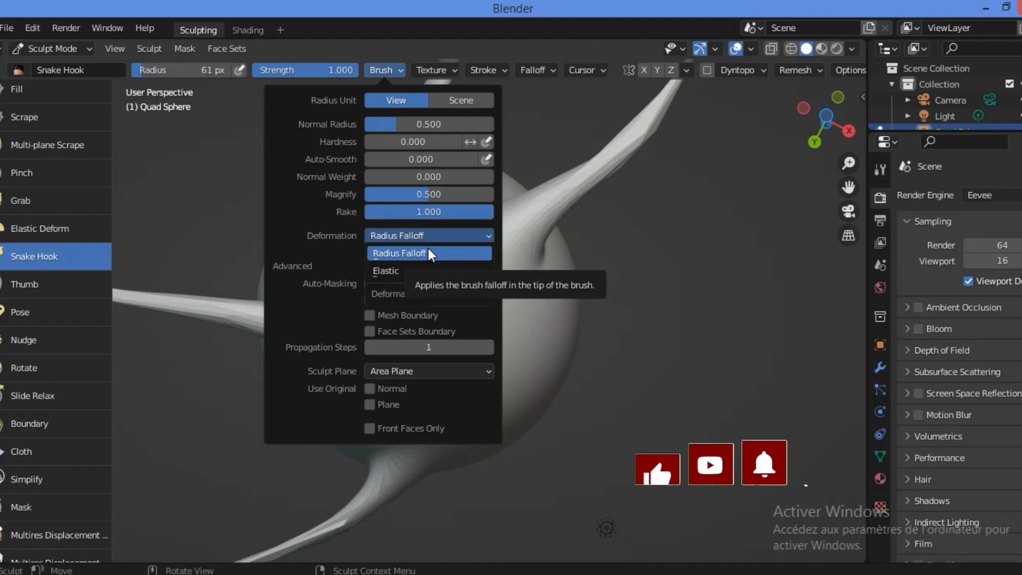
{"action": "mouse_move", "coordinate": [422, 271]}
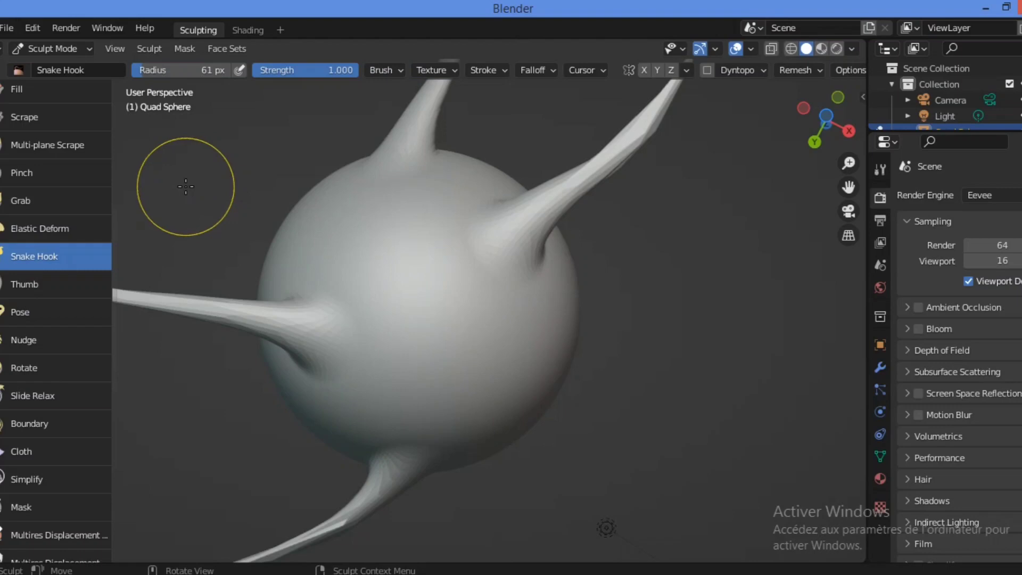
{"action": "mouse_move", "coordinate": [319, 163]}
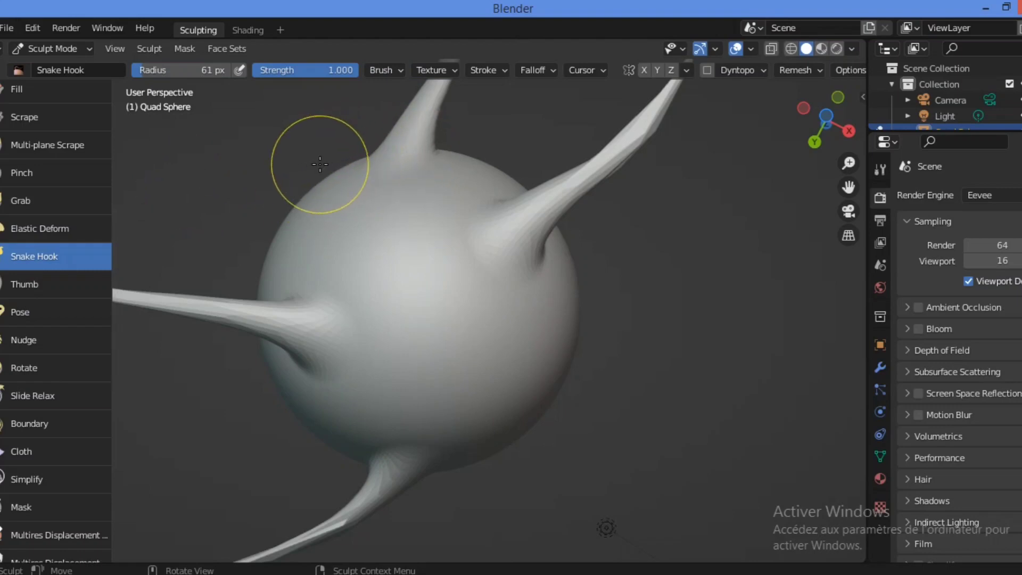
{"action": "mouse_move", "coordinate": [285, 219]}
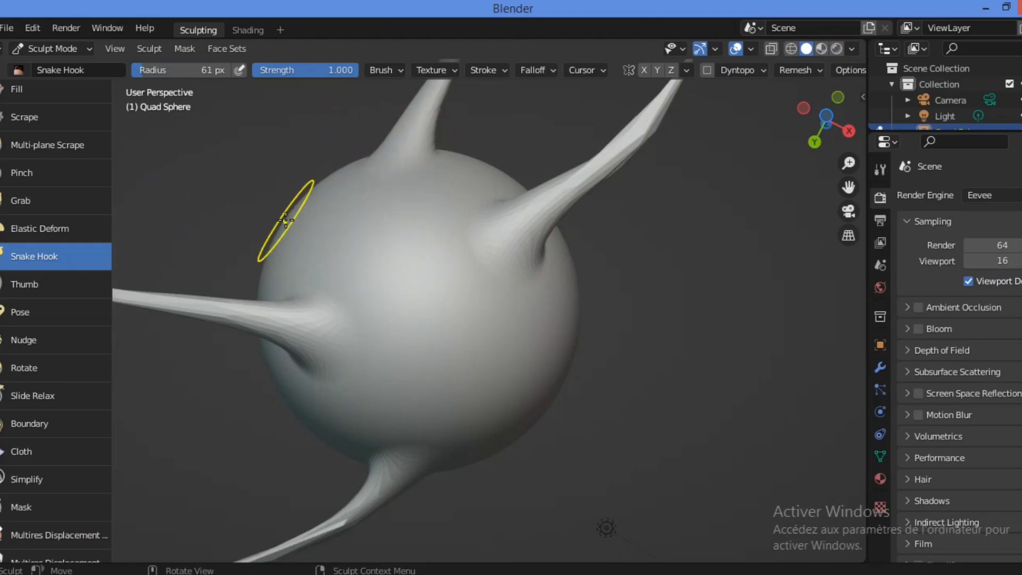